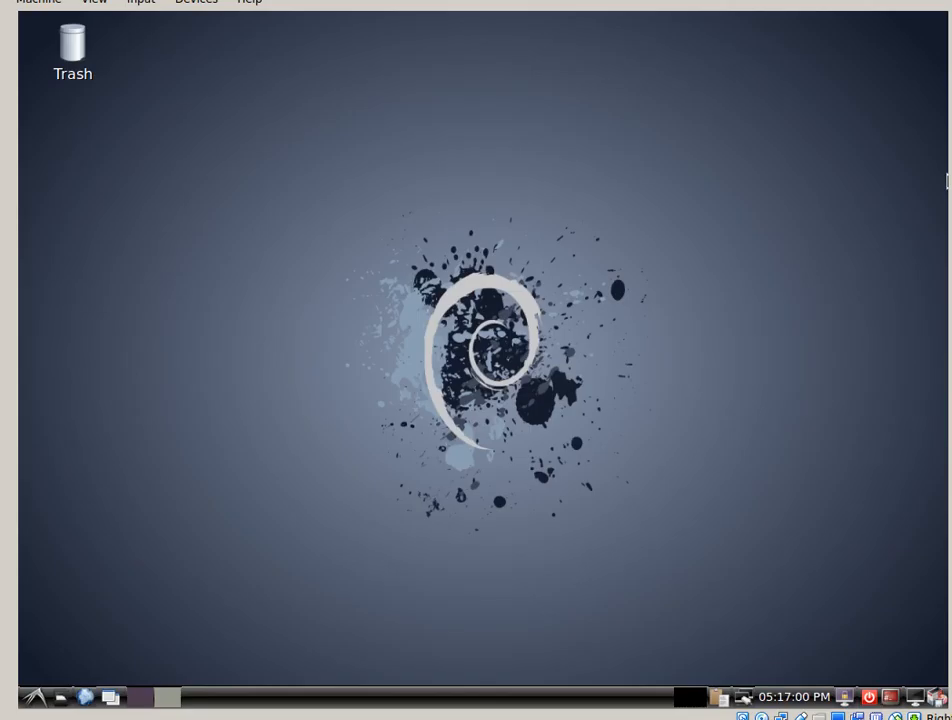
mouse_move(112, 608)
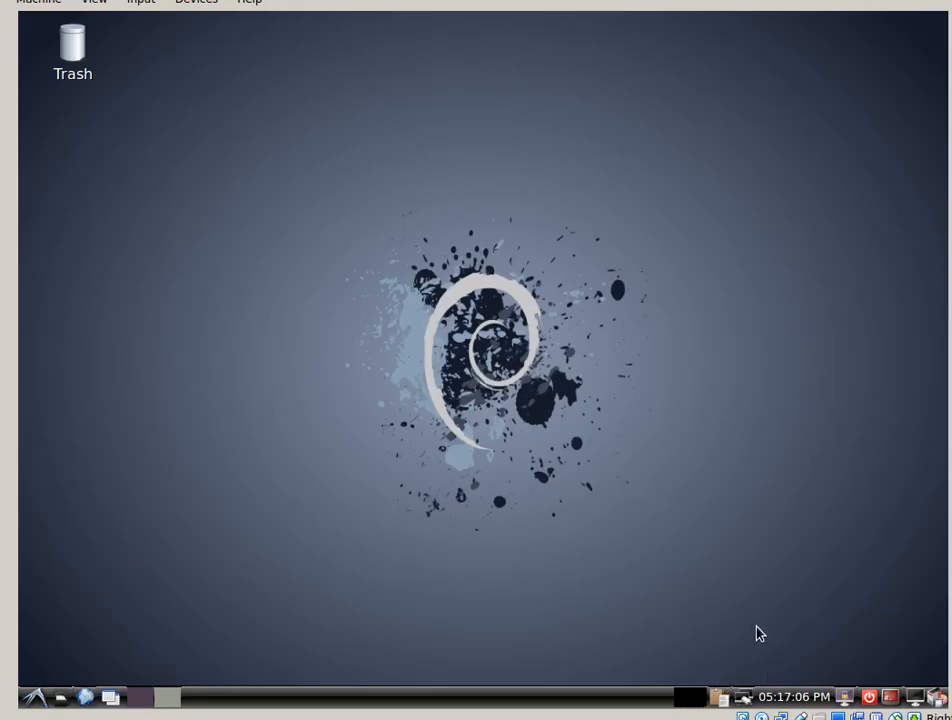
mouse_move(234, 604)
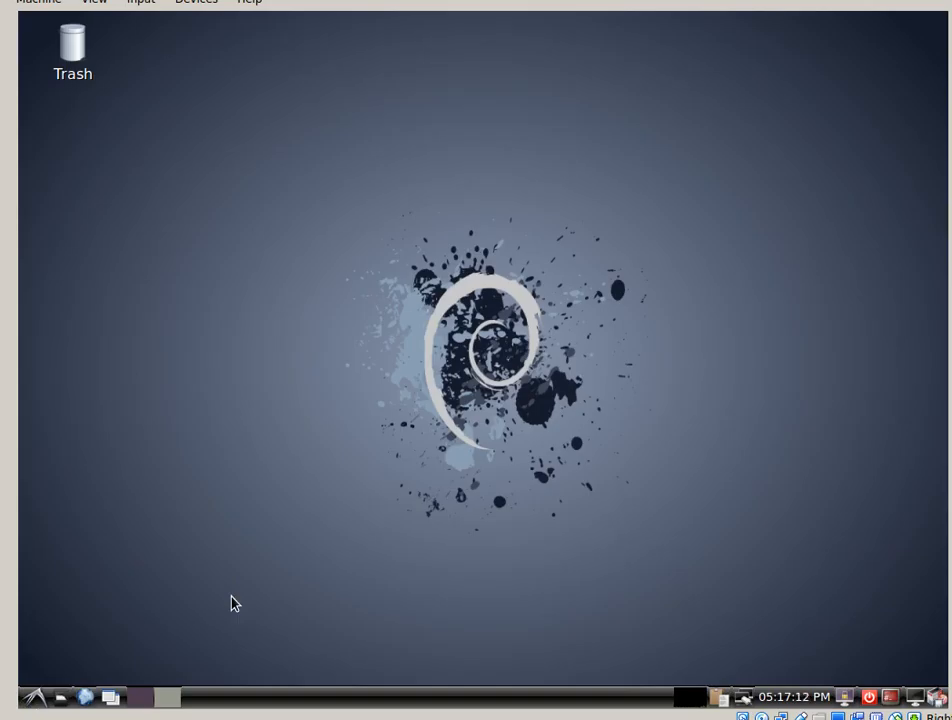
Browse the Debian application categories through Editors, Network and Sound, then dismiss the menu.
click(36, 696)
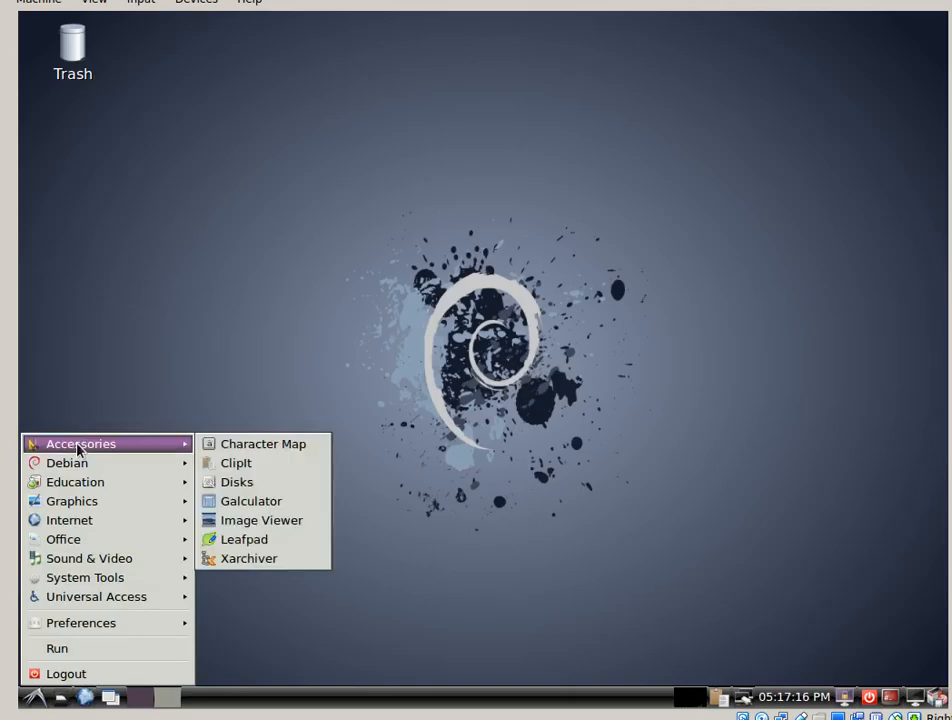
mouse_move(68, 462)
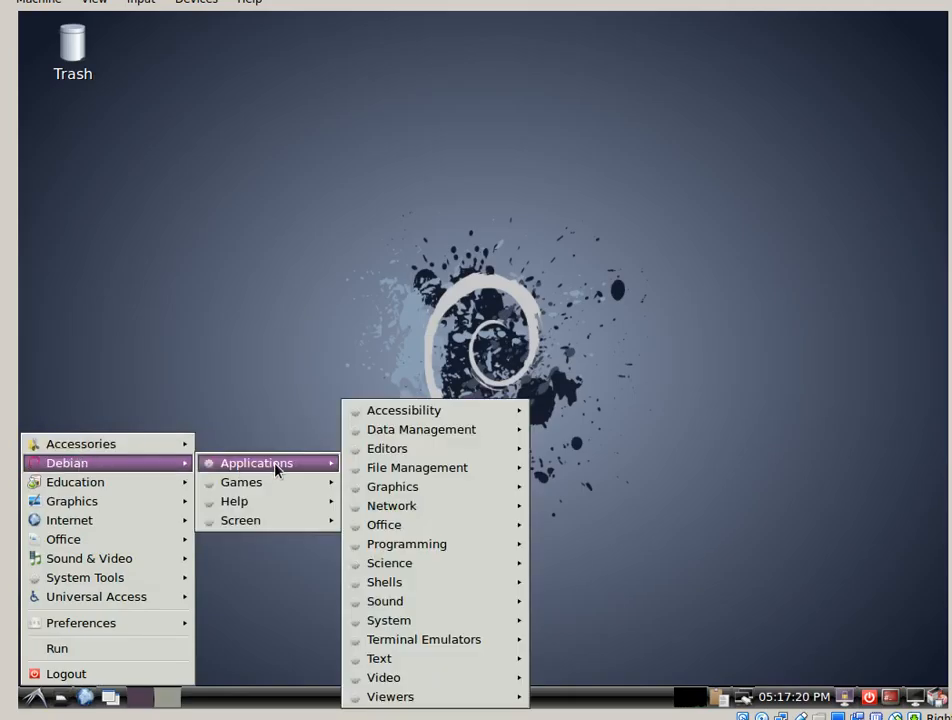
mouse_move(388, 448)
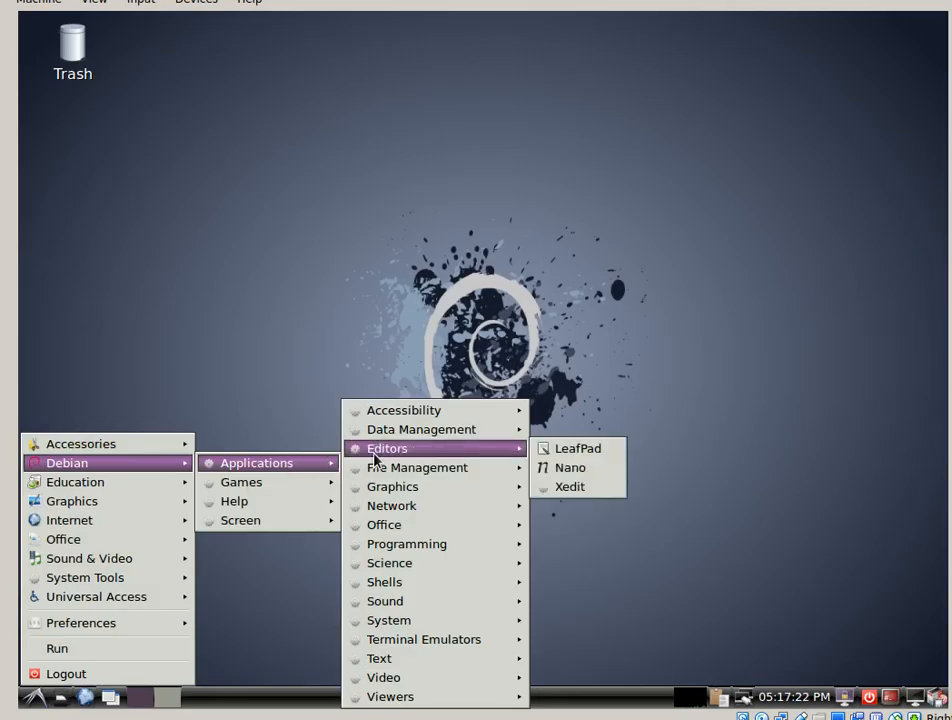
mouse_move(408, 544)
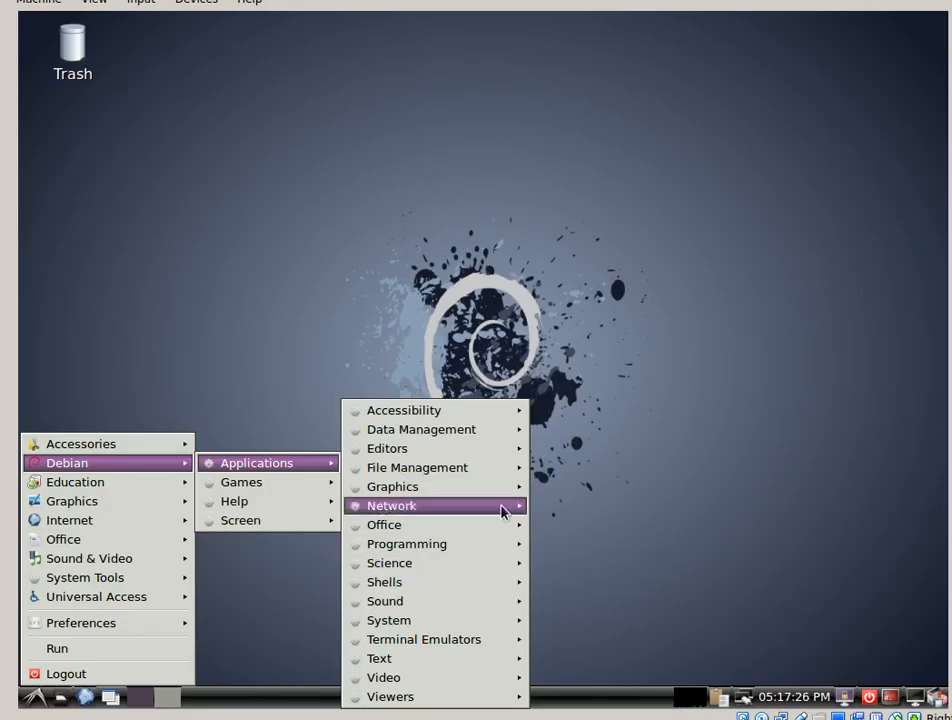
mouse_move(406, 544)
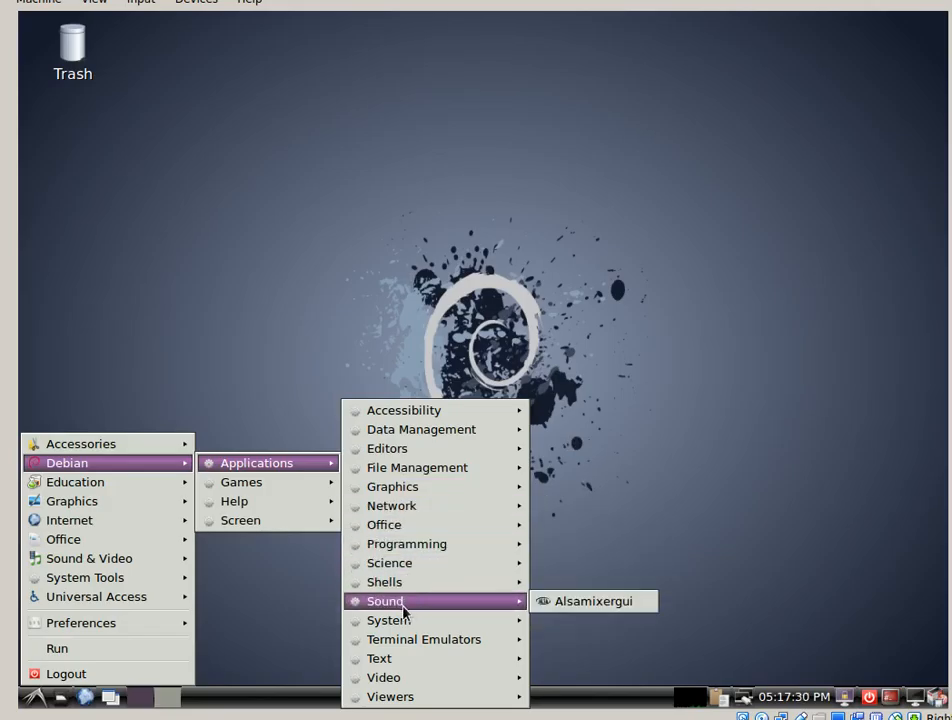
mouse_move(692, 530)
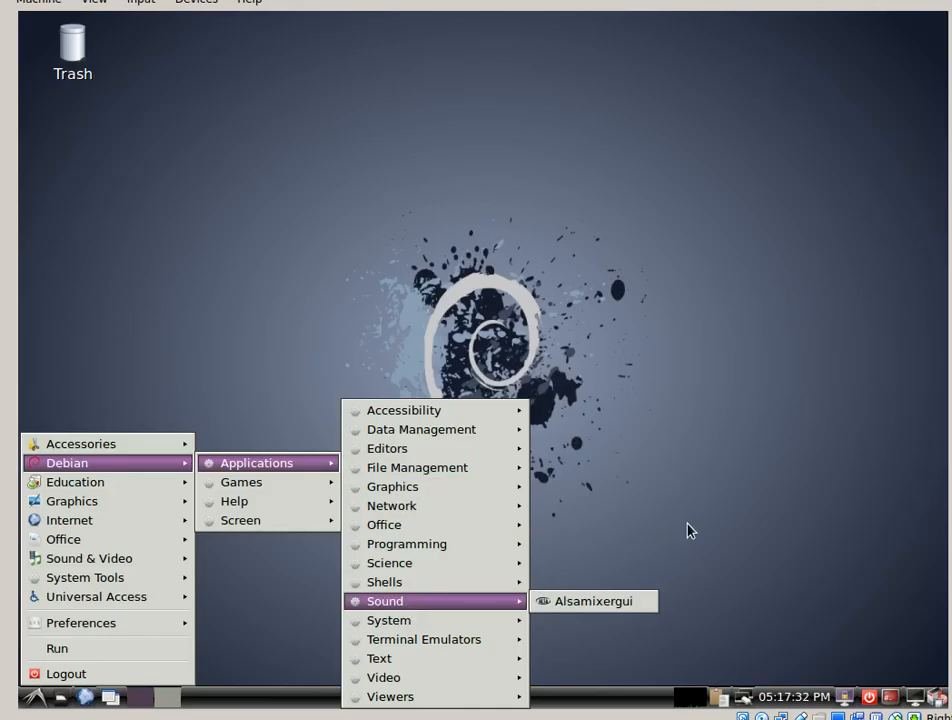
click(690, 530)
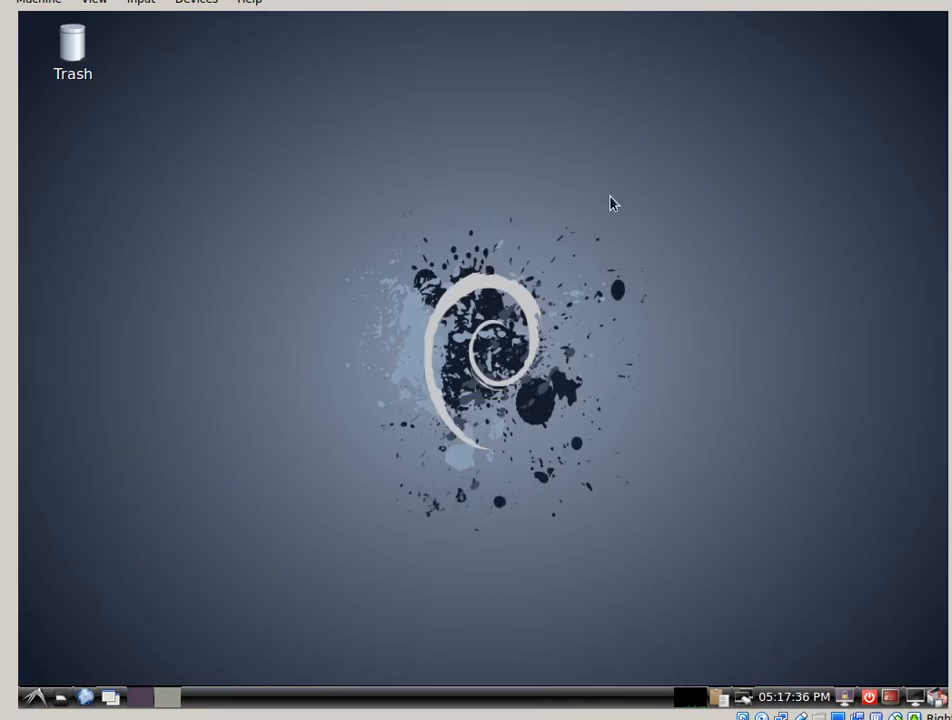
mouse_move(426, 388)
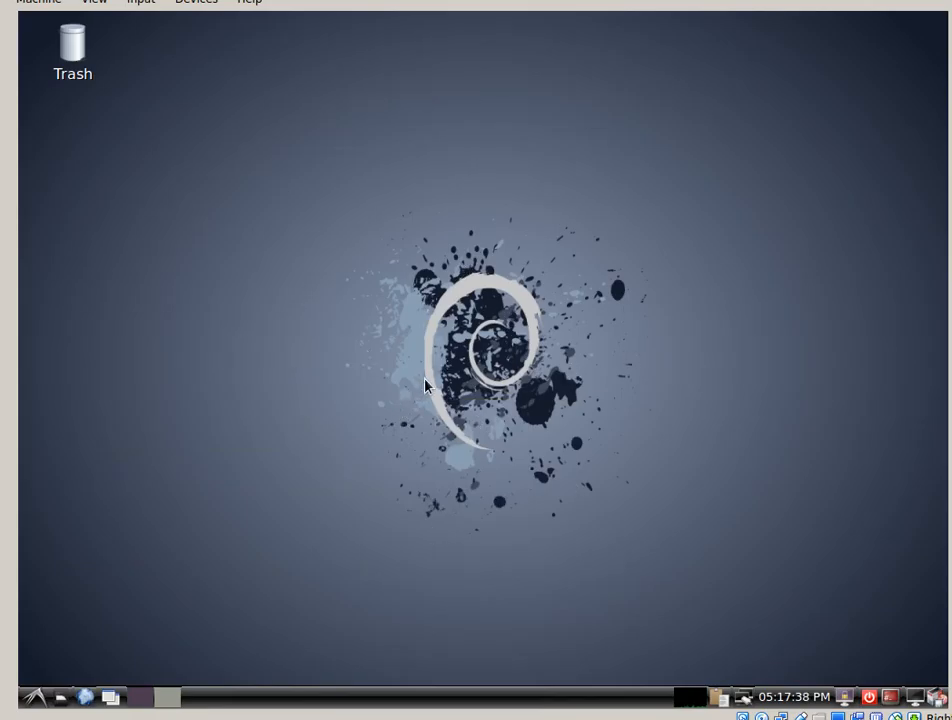
mouse_move(186, 510)
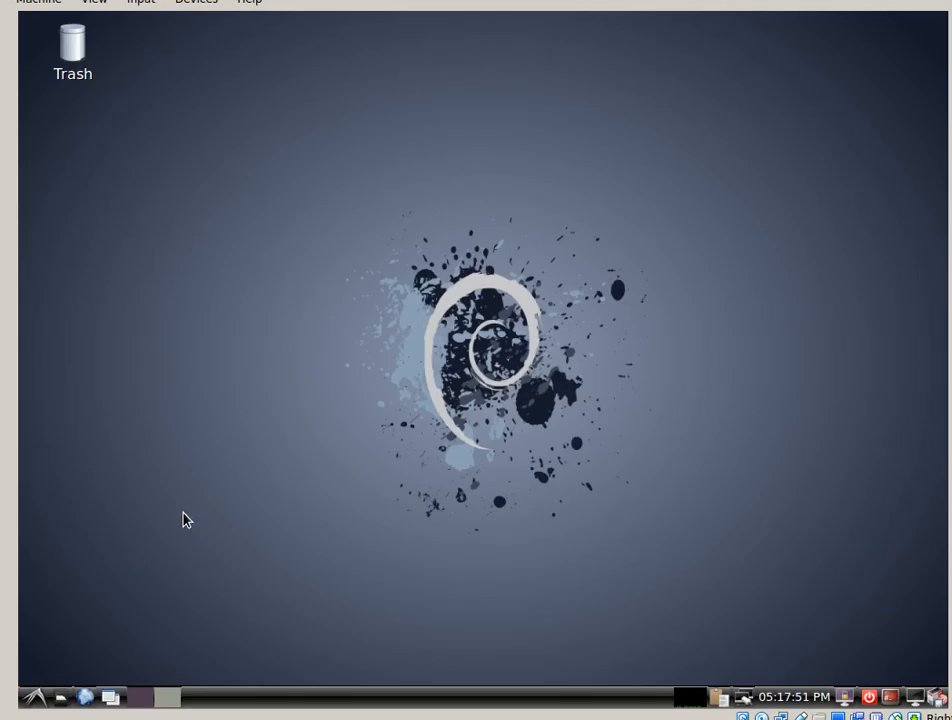
mouse_move(124, 612)
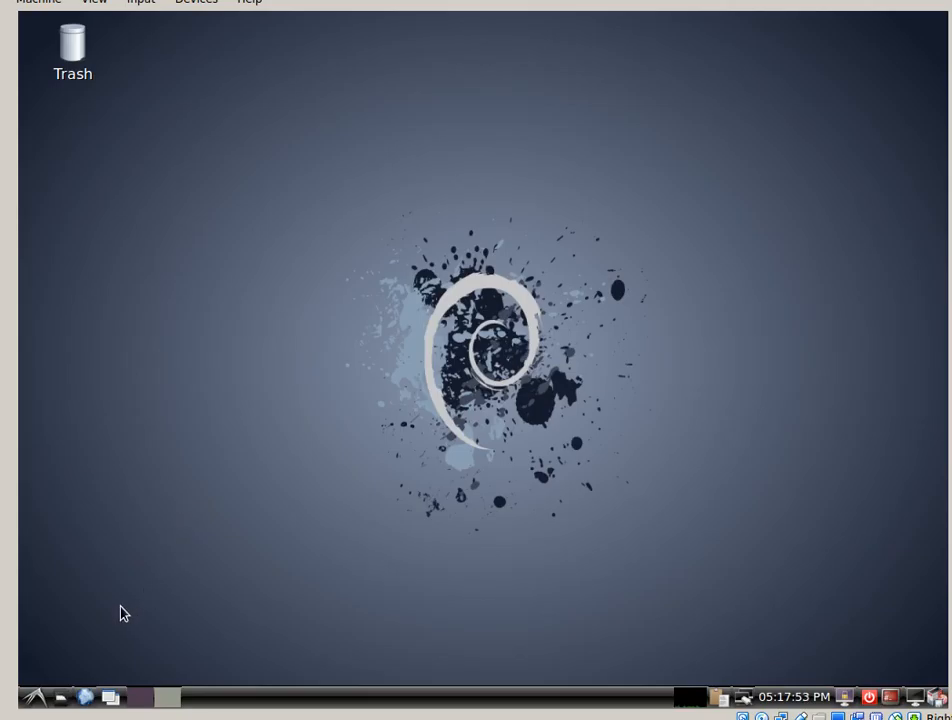
mouse_move(198, 528)
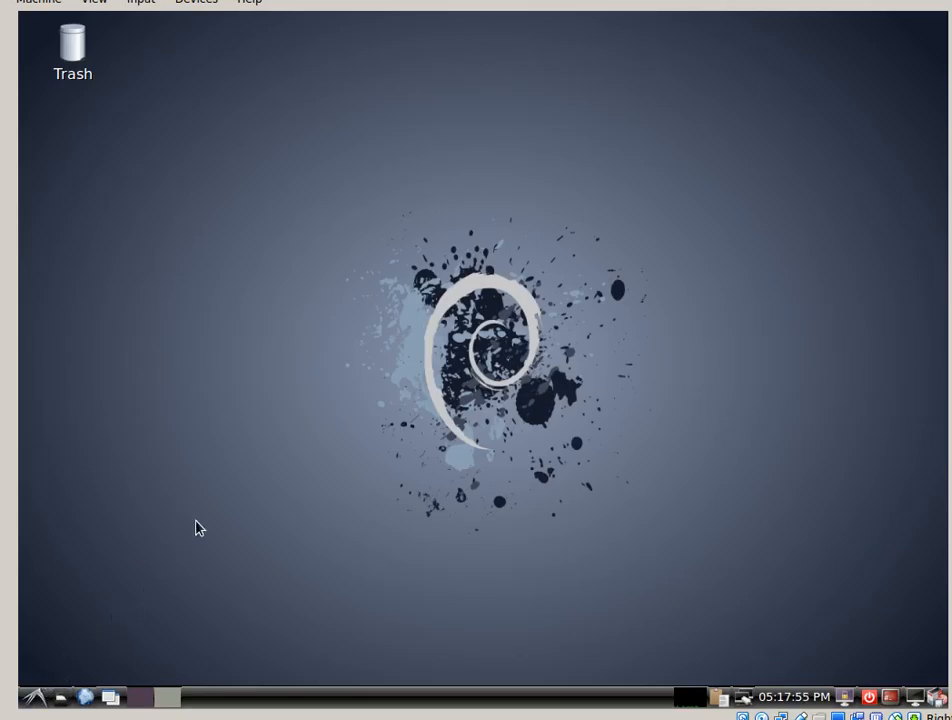
mouse_move(232, 592)
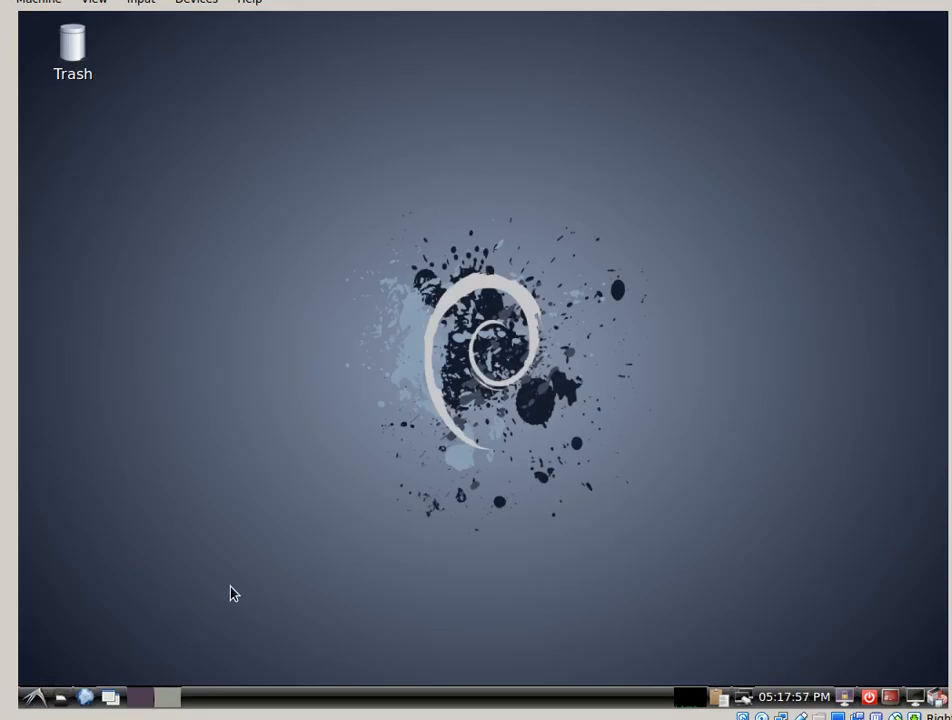
mouse_move(268, 554)
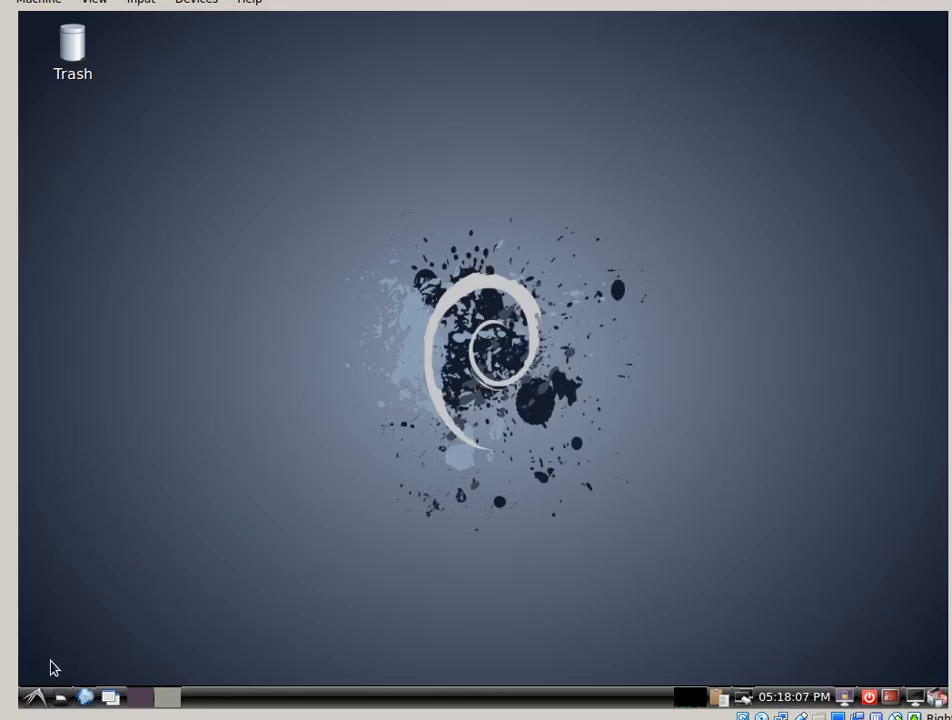
Launch Tupi: Open 2D Magic from the Graphics menu and dismiss its tip of the day.
click(8, 696)
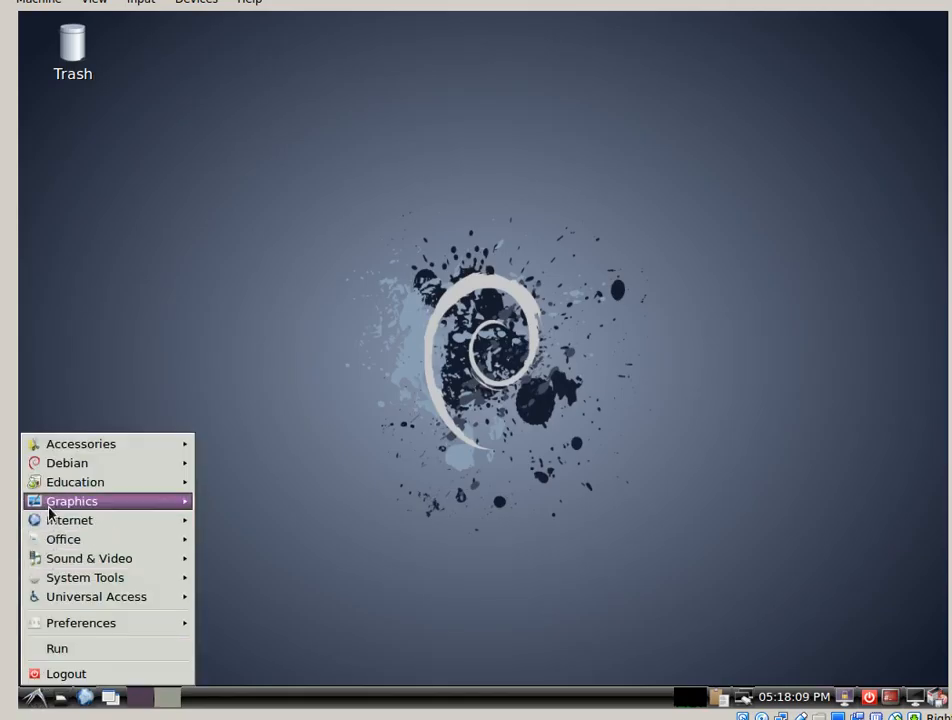
mouse_move(72, 500)
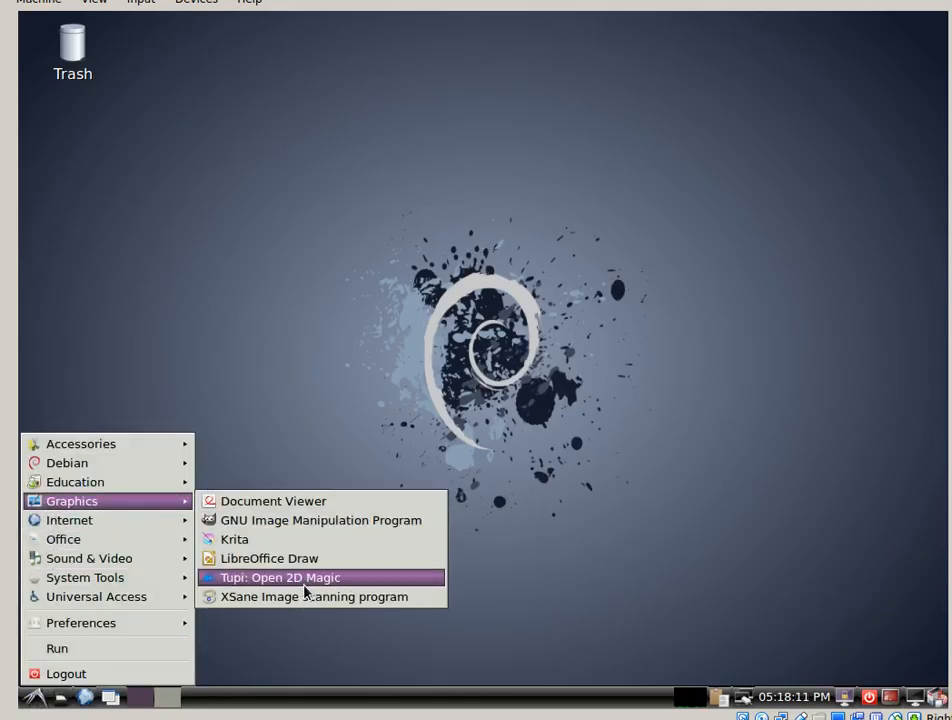
click(280, 576)
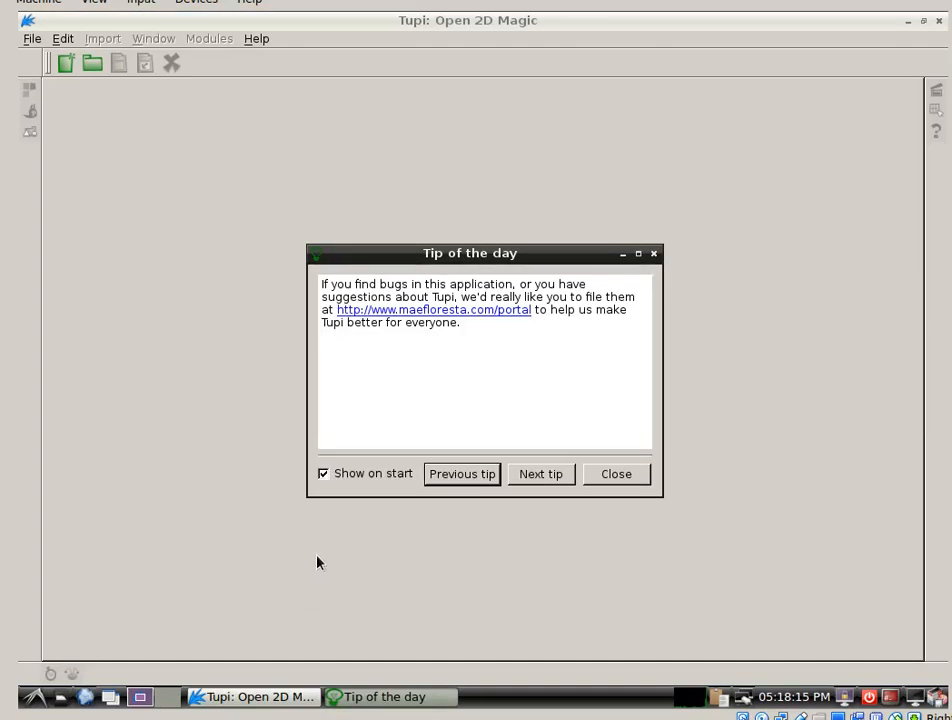
mouse_move(518, 514)
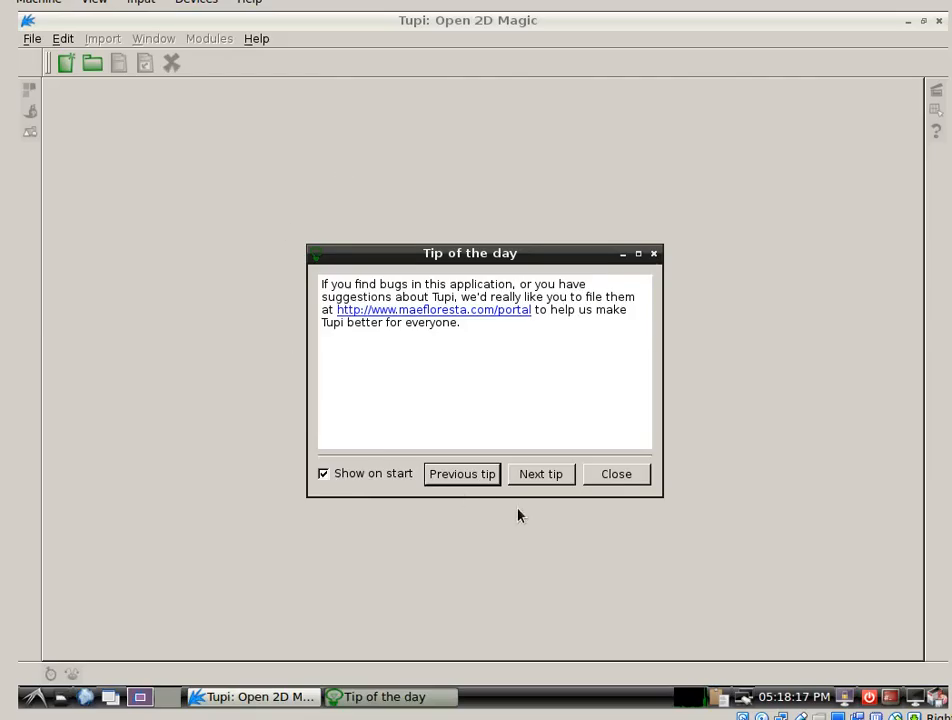
click(616, 472)
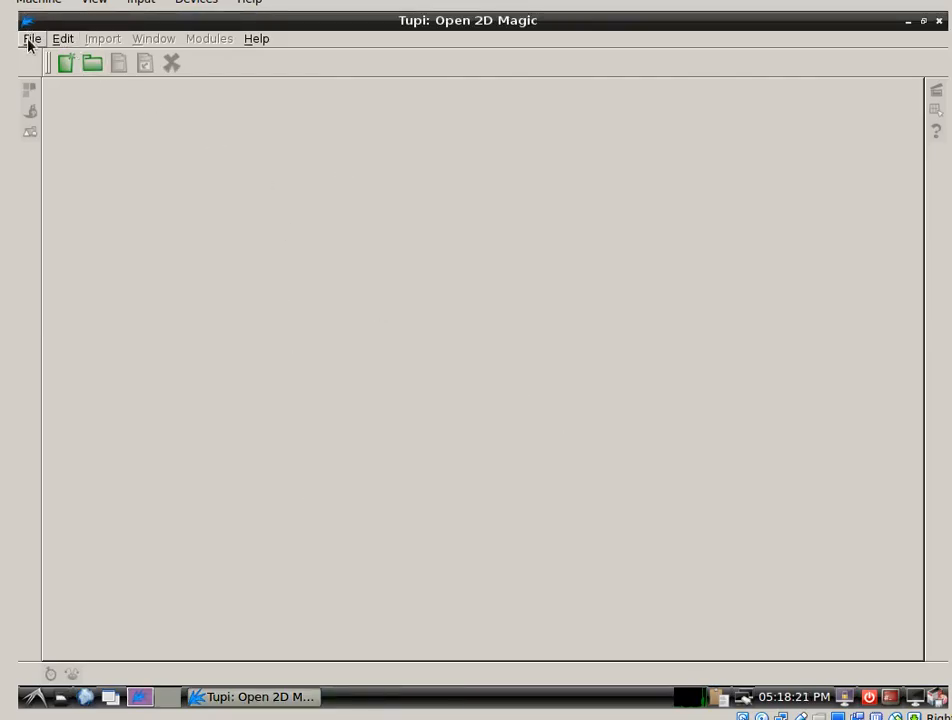
Create a new animation project, return from the Player to the Animation editor, and begin closing it.
click(66, 62)
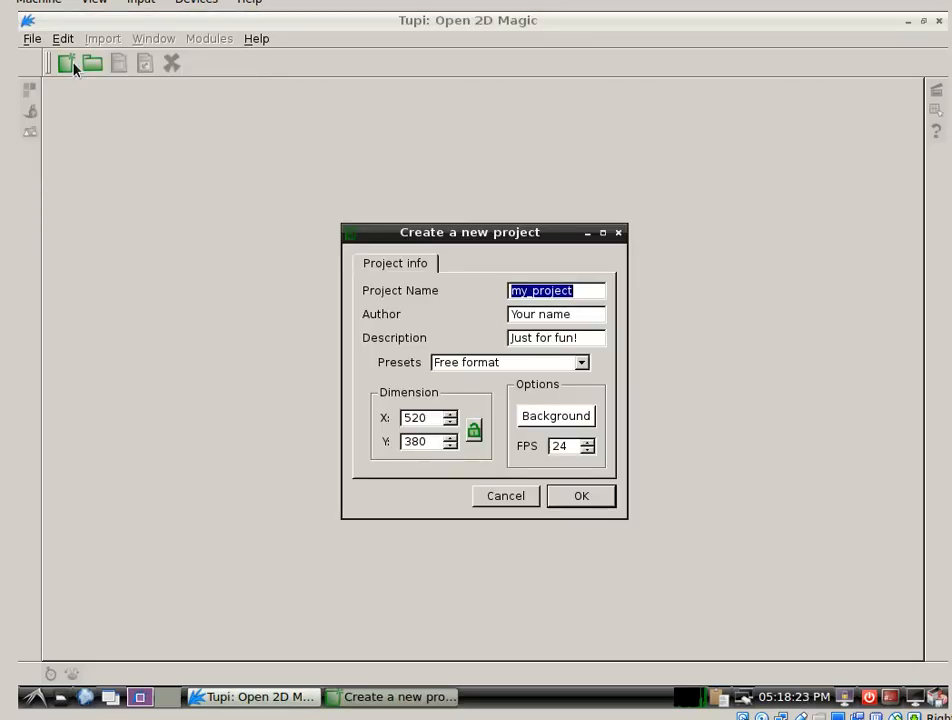
click(580, 496)
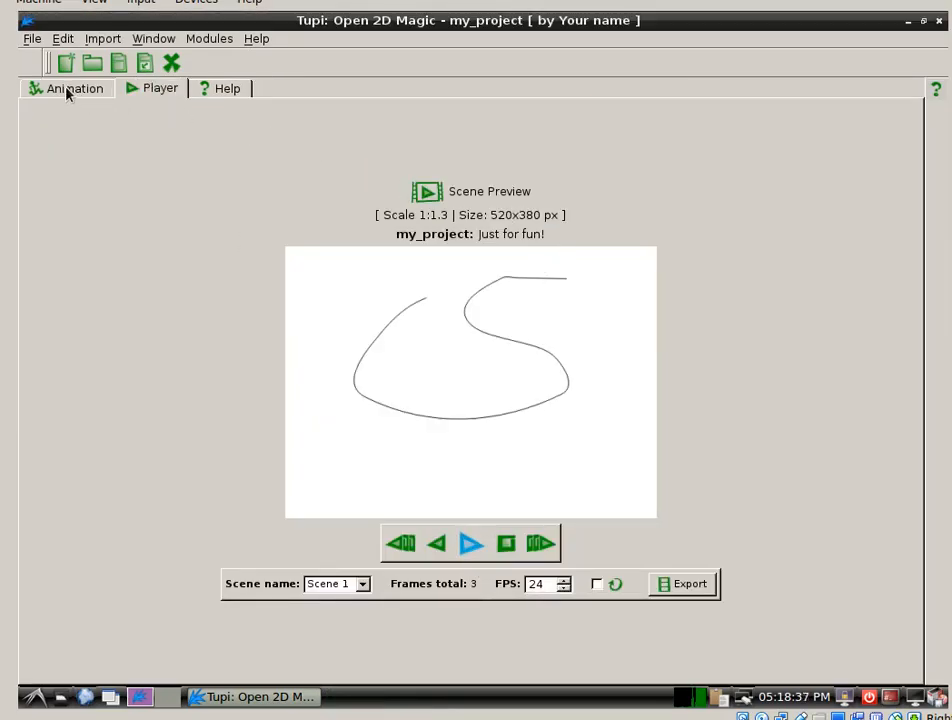
click(74, 88)
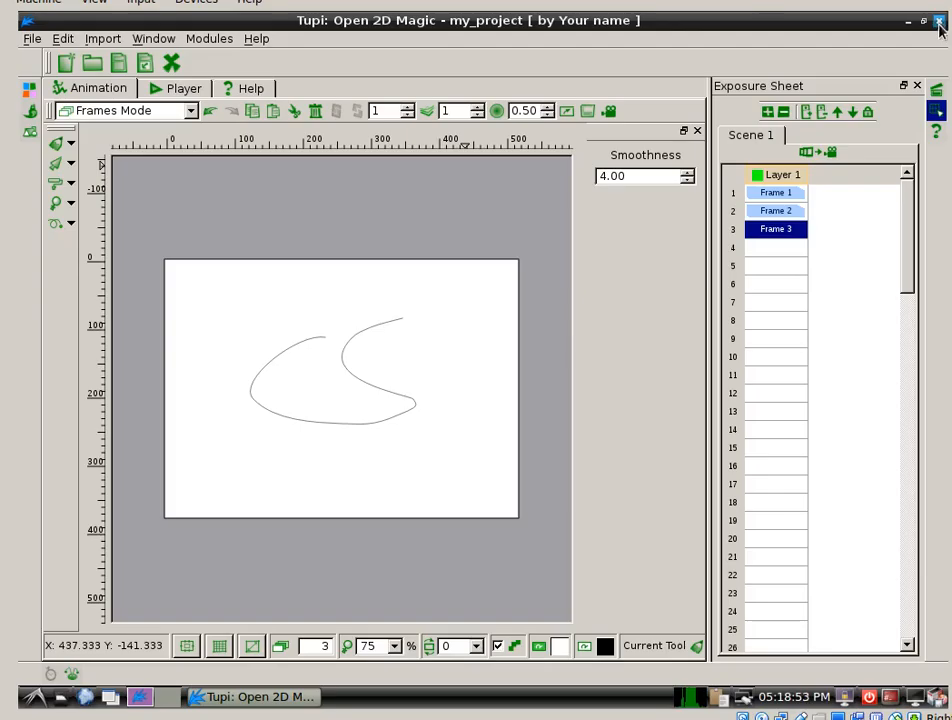
click(938, 20)
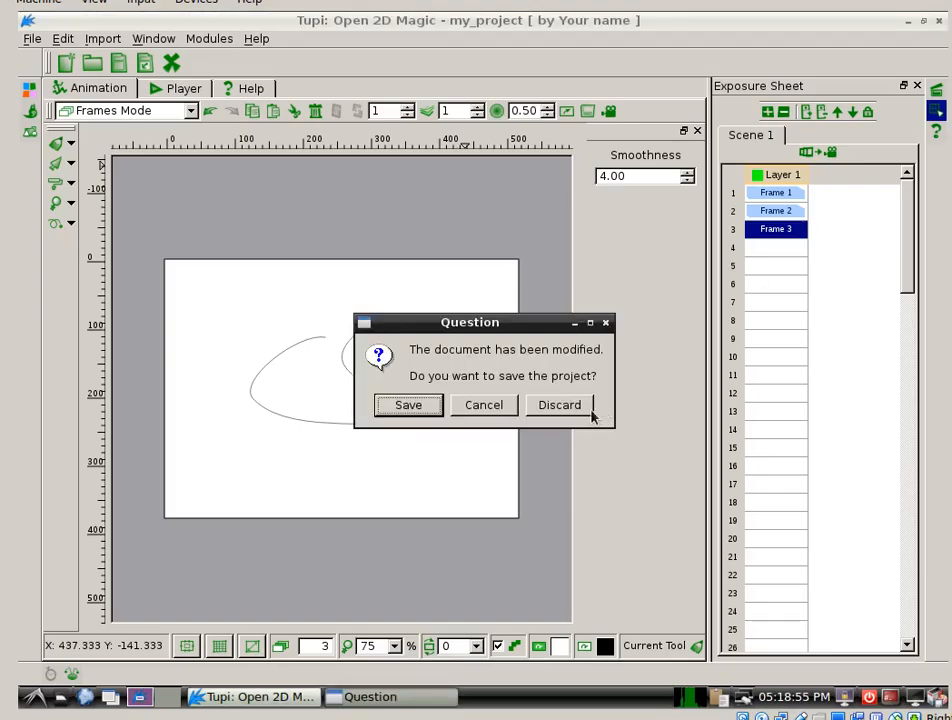
Discard the modified curve animation so Tupi closes without saving.
click(558, 404)
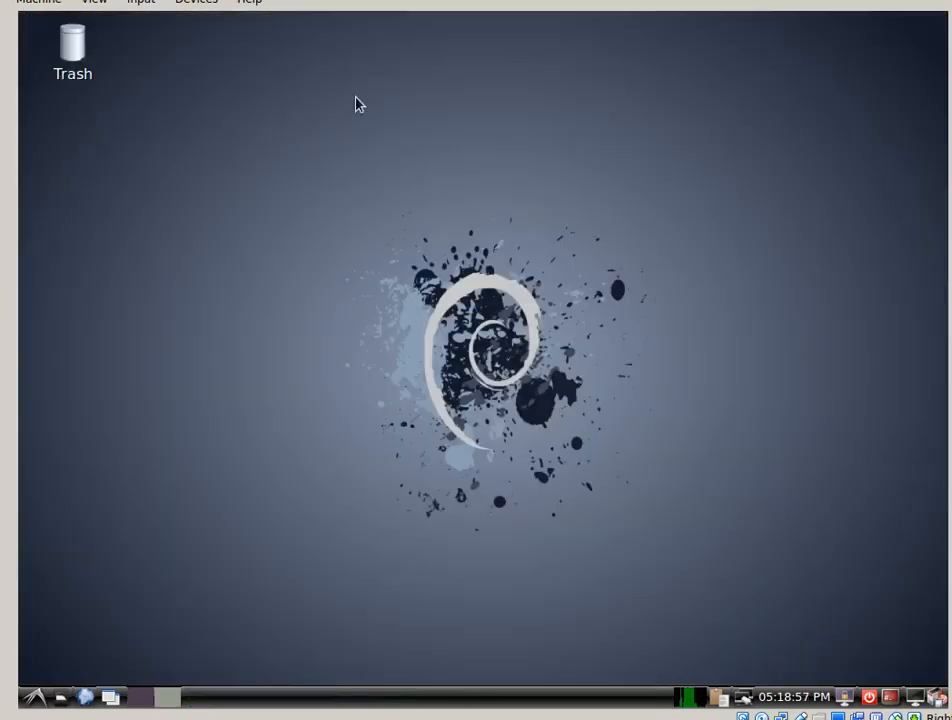
mouse_move(416, 228)
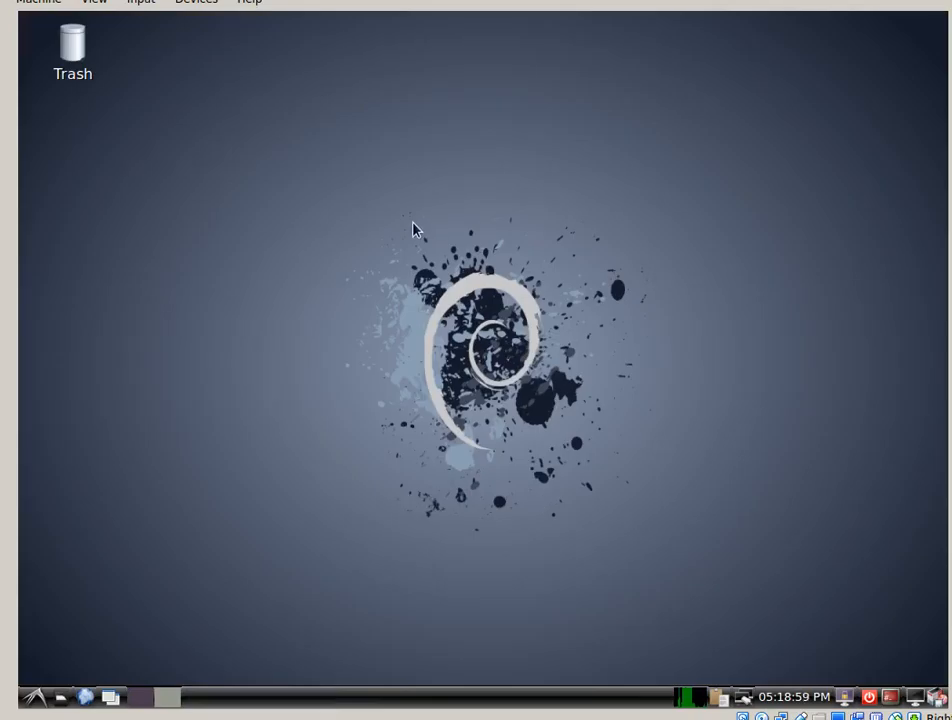
mouse_move(460, 224)
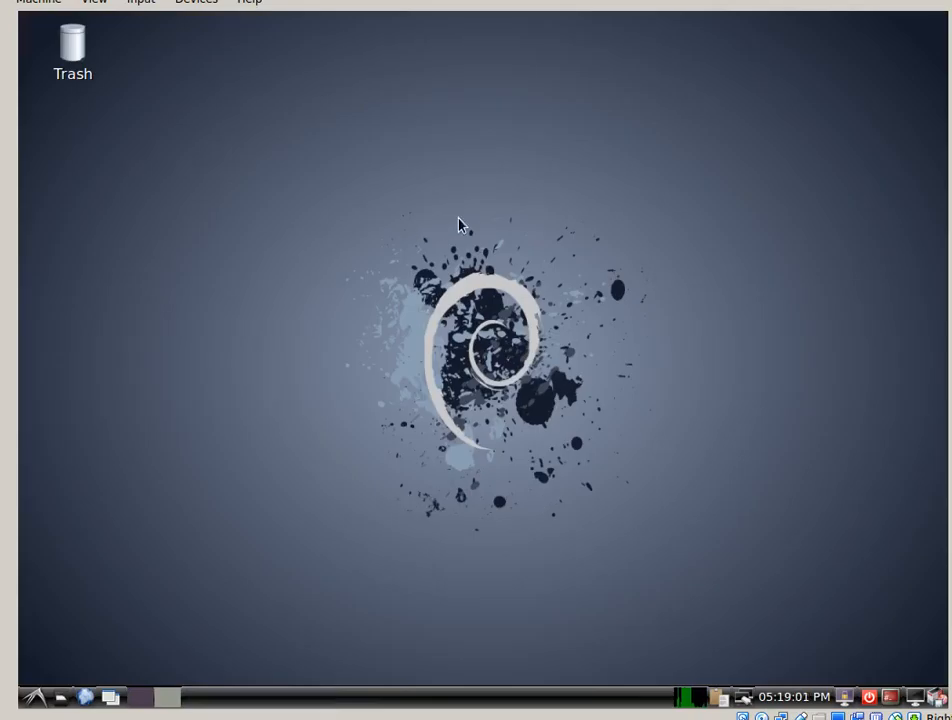
mouse_move(682, 256)
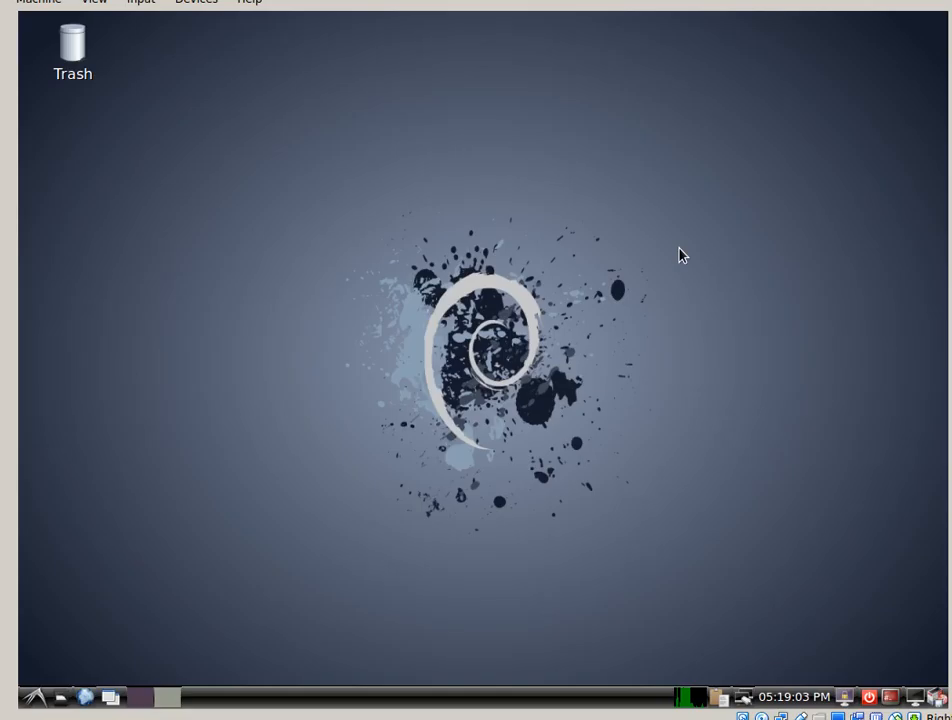
mouse_move(520, 328)
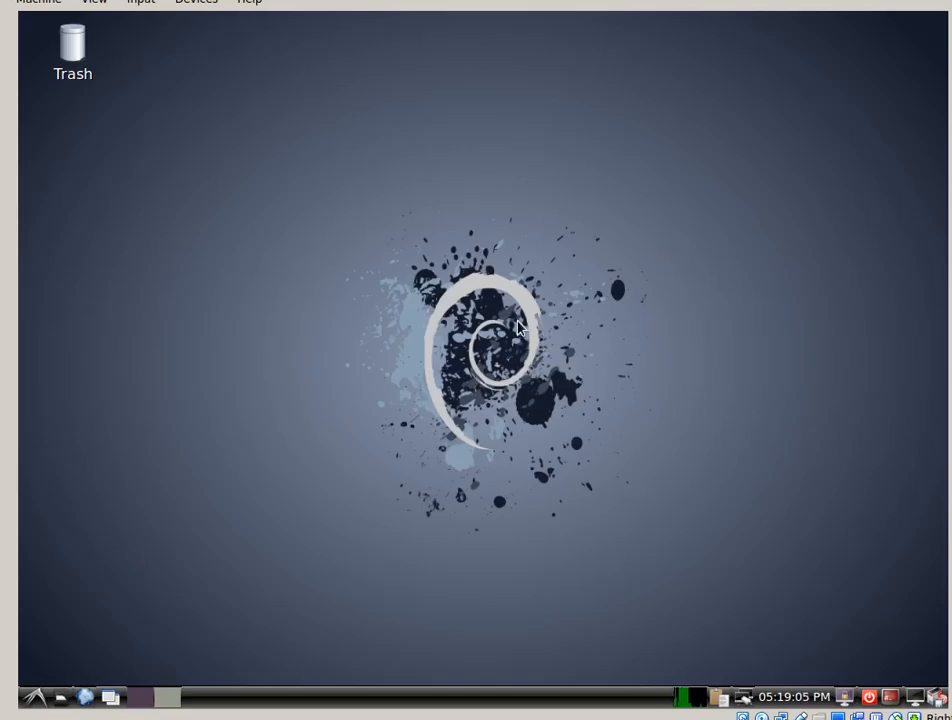
mouse_move(636, 96)
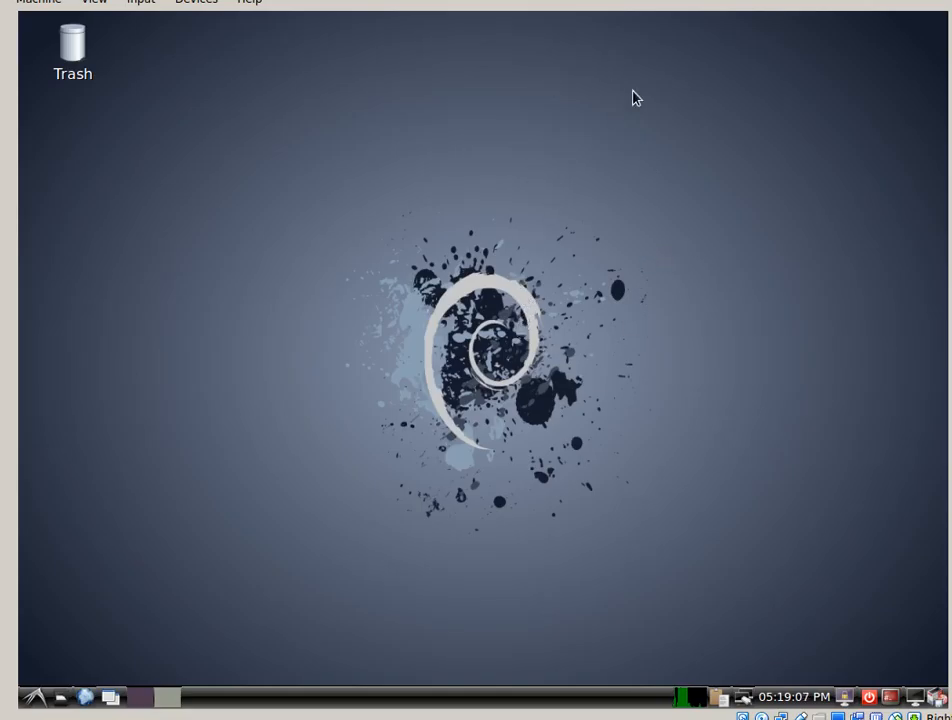
mouse_move(644, 428)
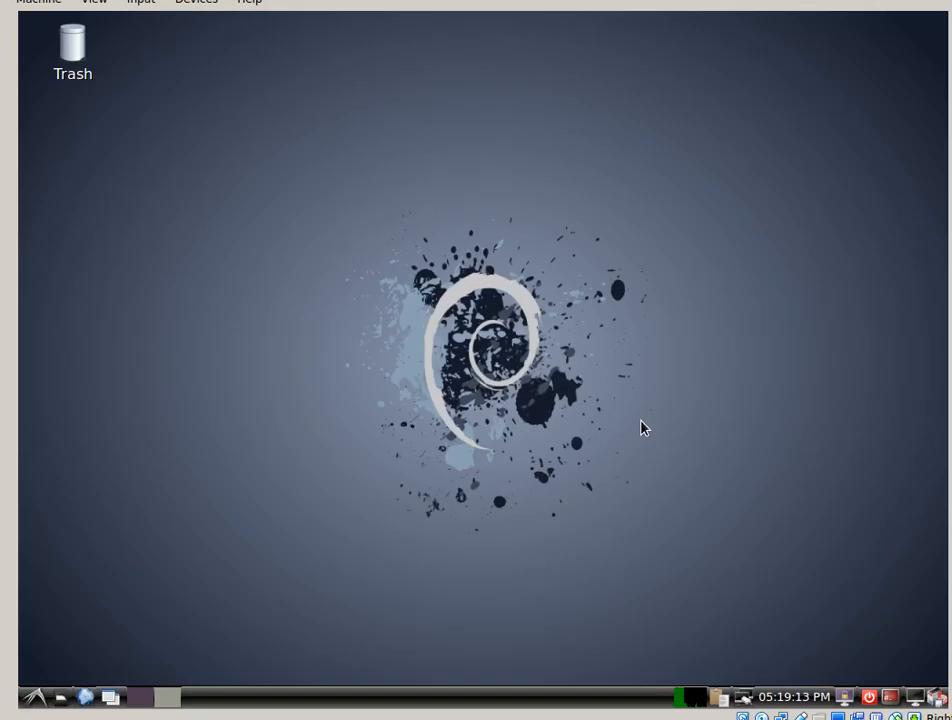
mouse_move(562, 156)
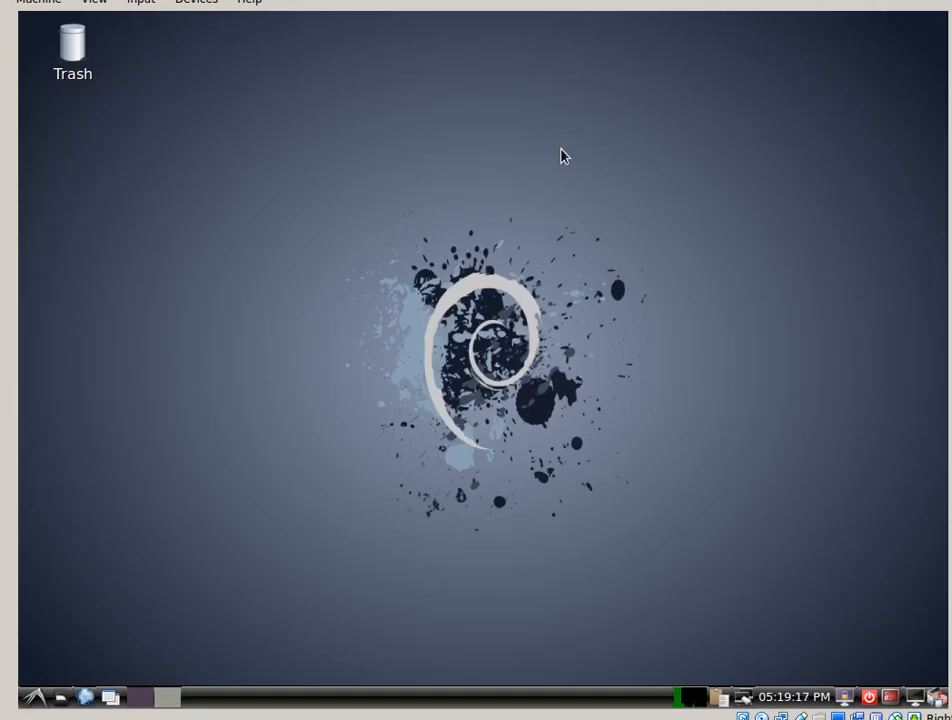
mouse_move(598, 190)
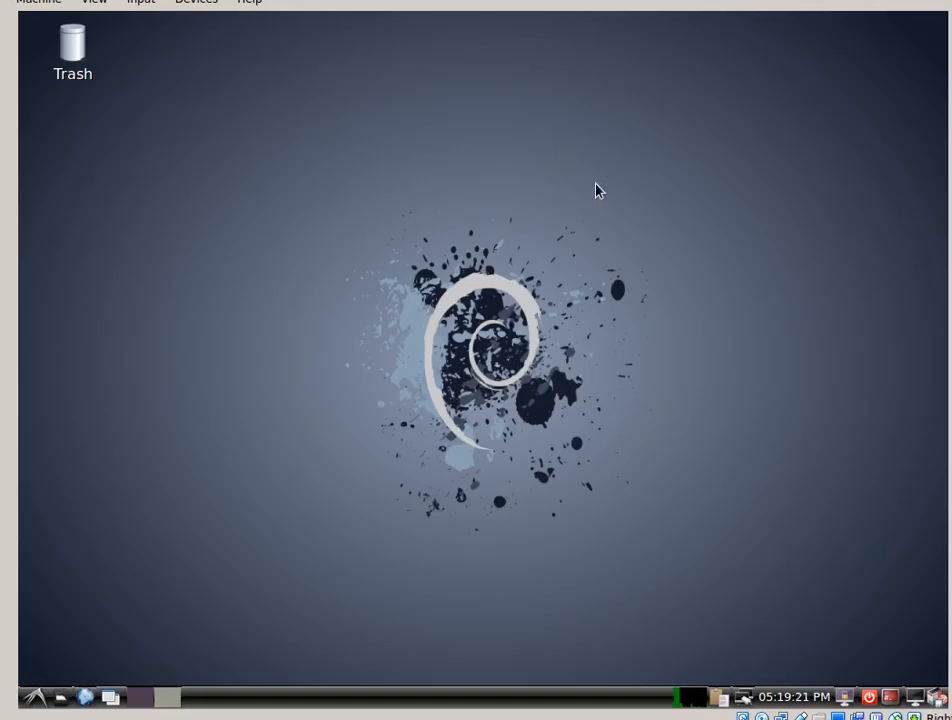
mouse_move(640, 152)
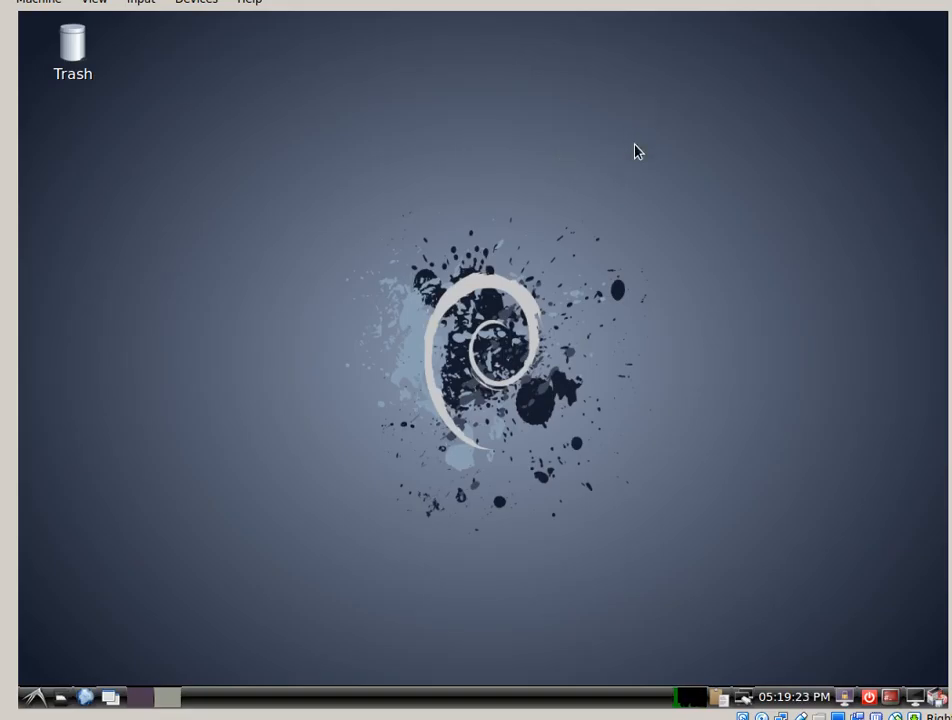
mouse_move(532, 196)
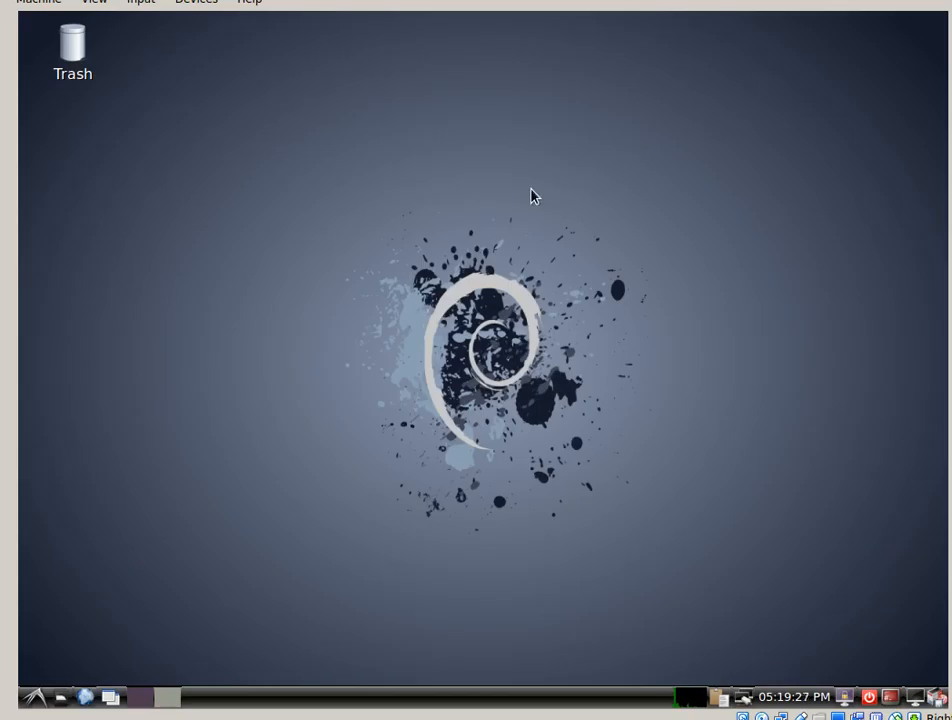
mouse_move(656, 84)
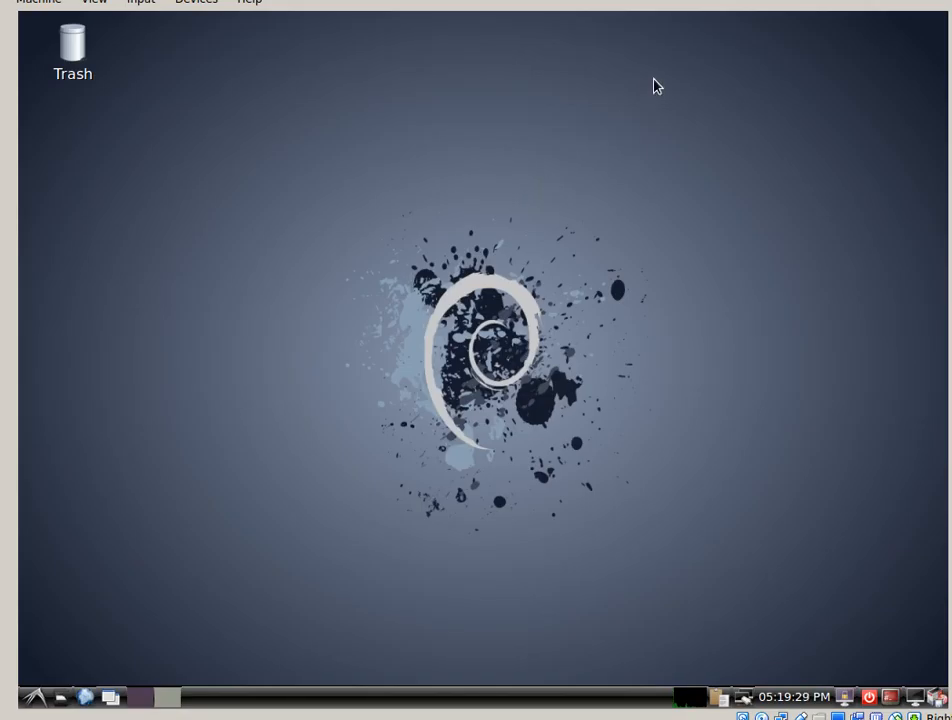
mouse_move(808, 104)
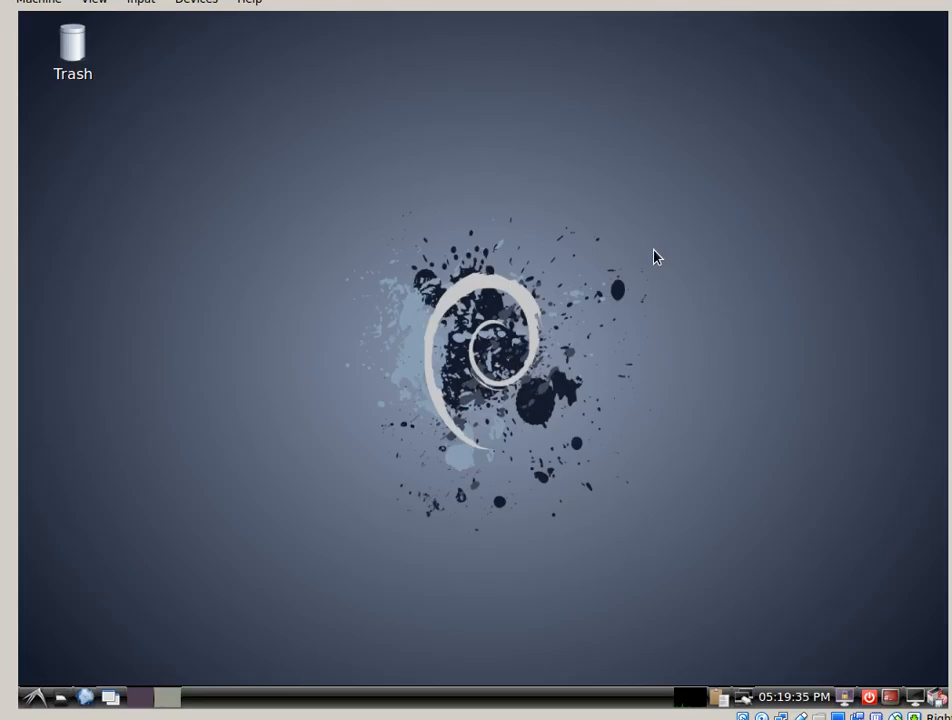
mouse_move(432, 348)
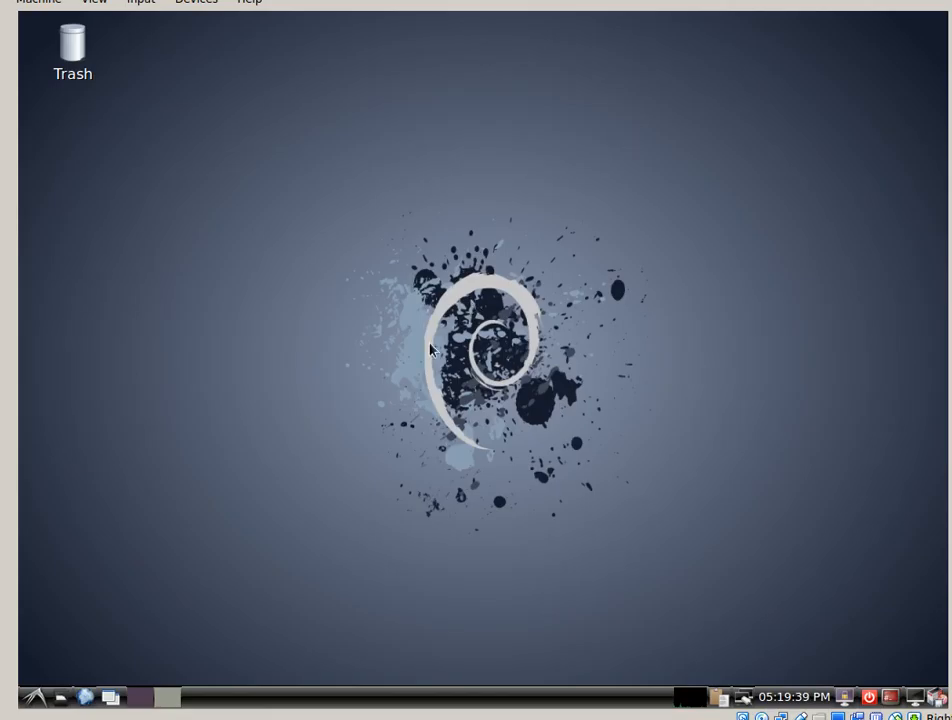
mouse_move(528, 368)
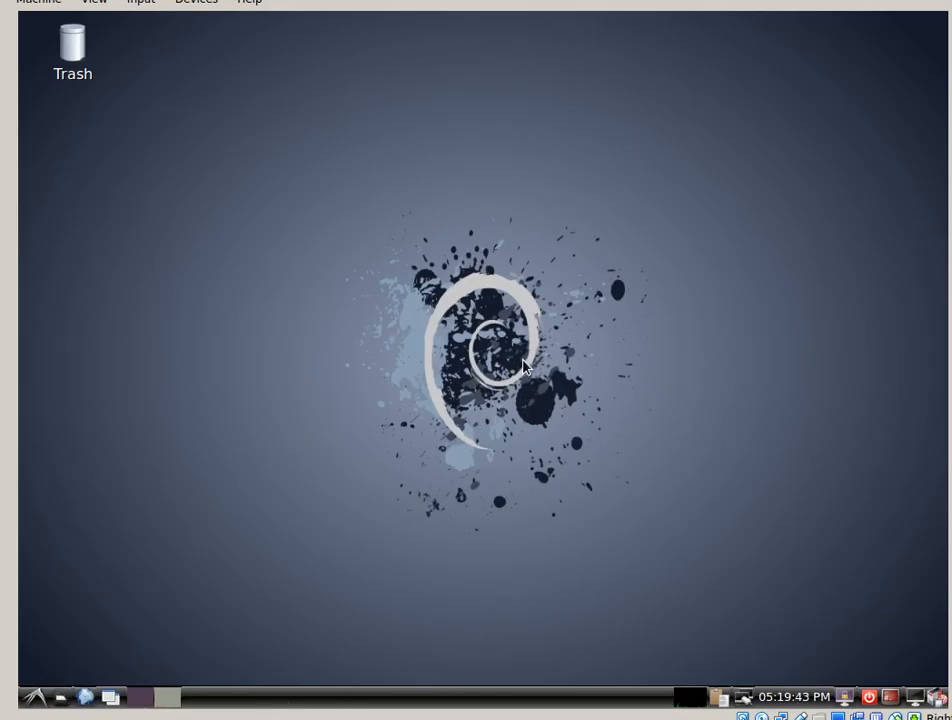
mouse_move(712, 232)
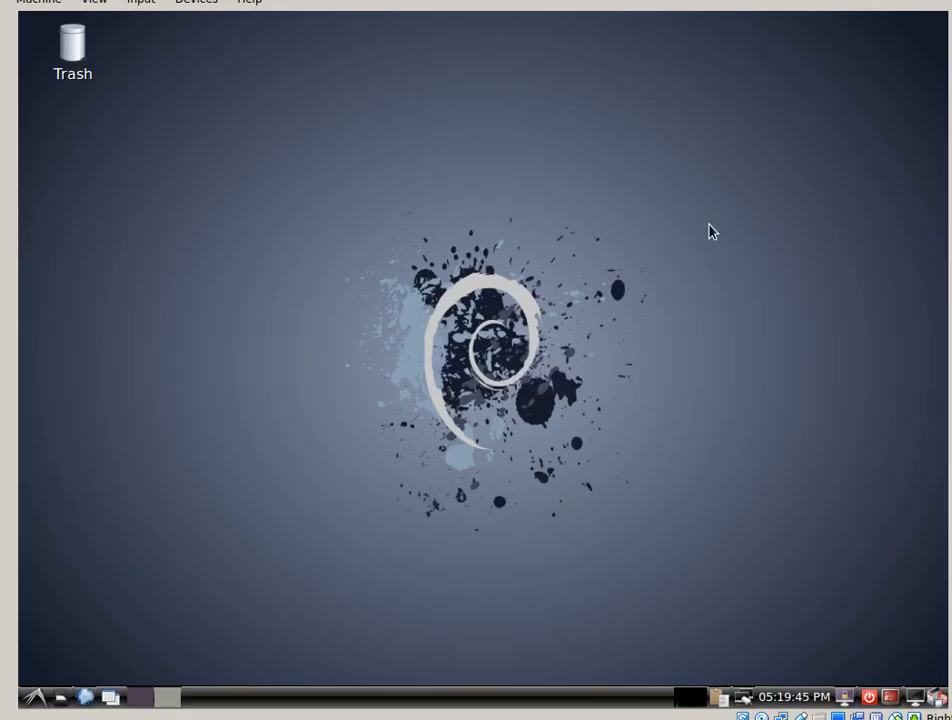
mouse_move(534, 218)
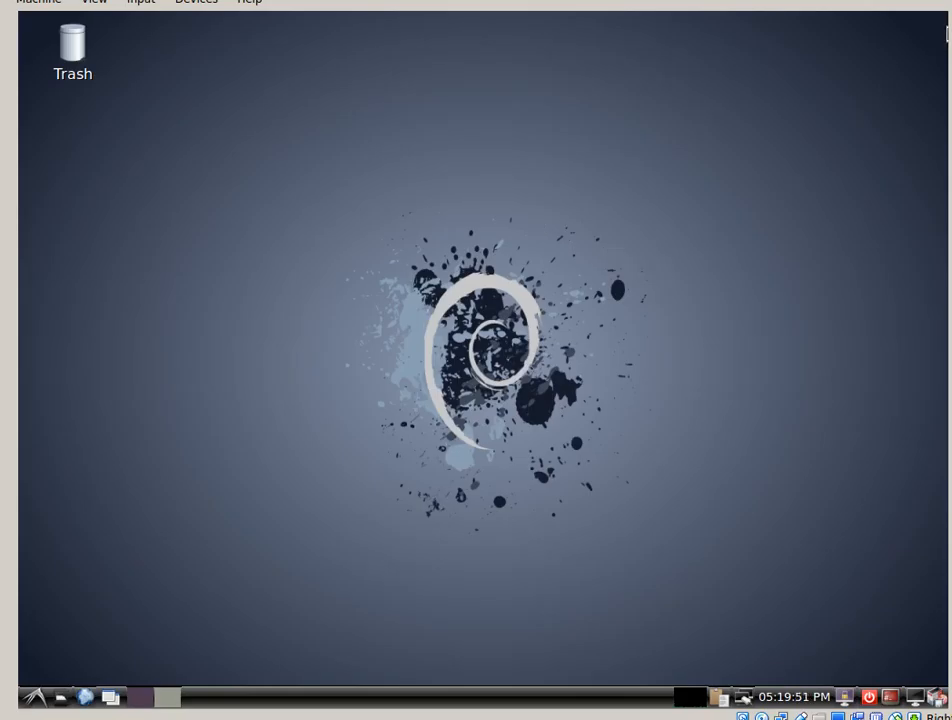
mouse_move(826, 410)
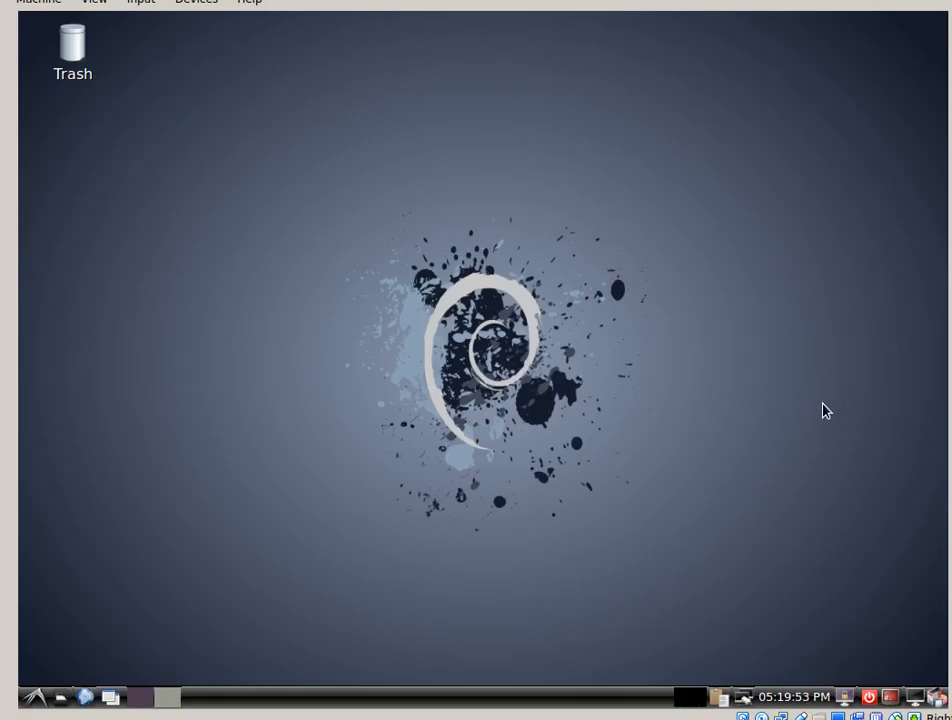